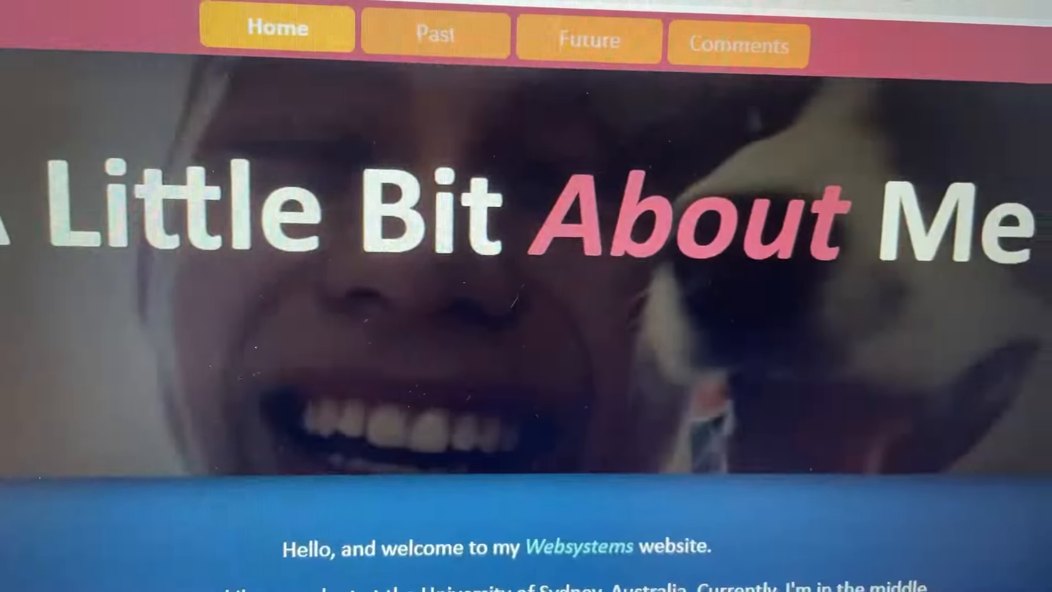
Switch from the Home page to the Past page with General Past and Work Experience.
left_click(436, 34)
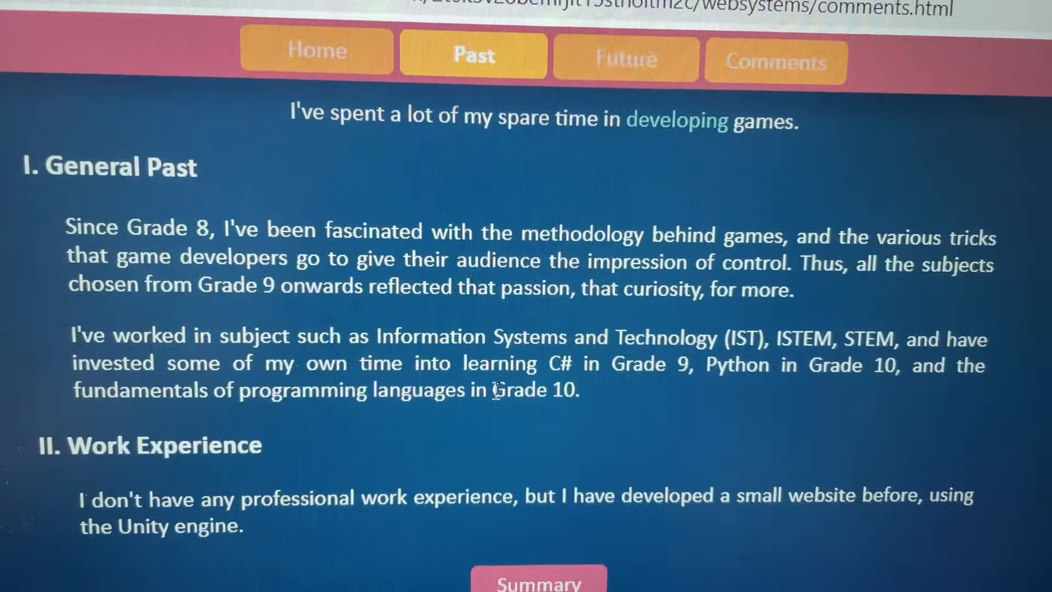